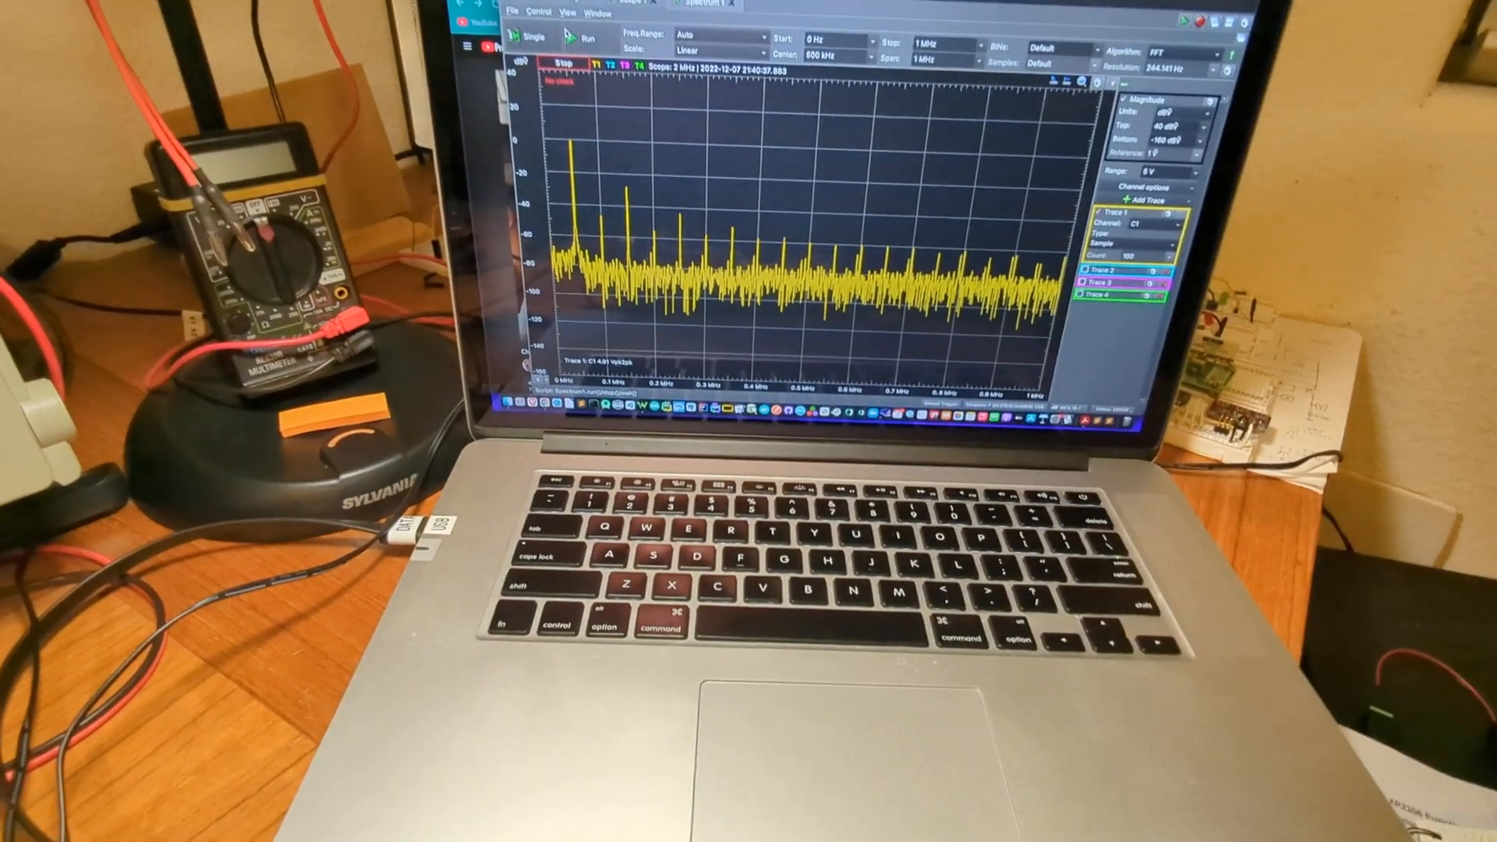
- Start the live FFT acquisition on Trace 1 in the Spectrum 1 tab
left_click(582, 36)
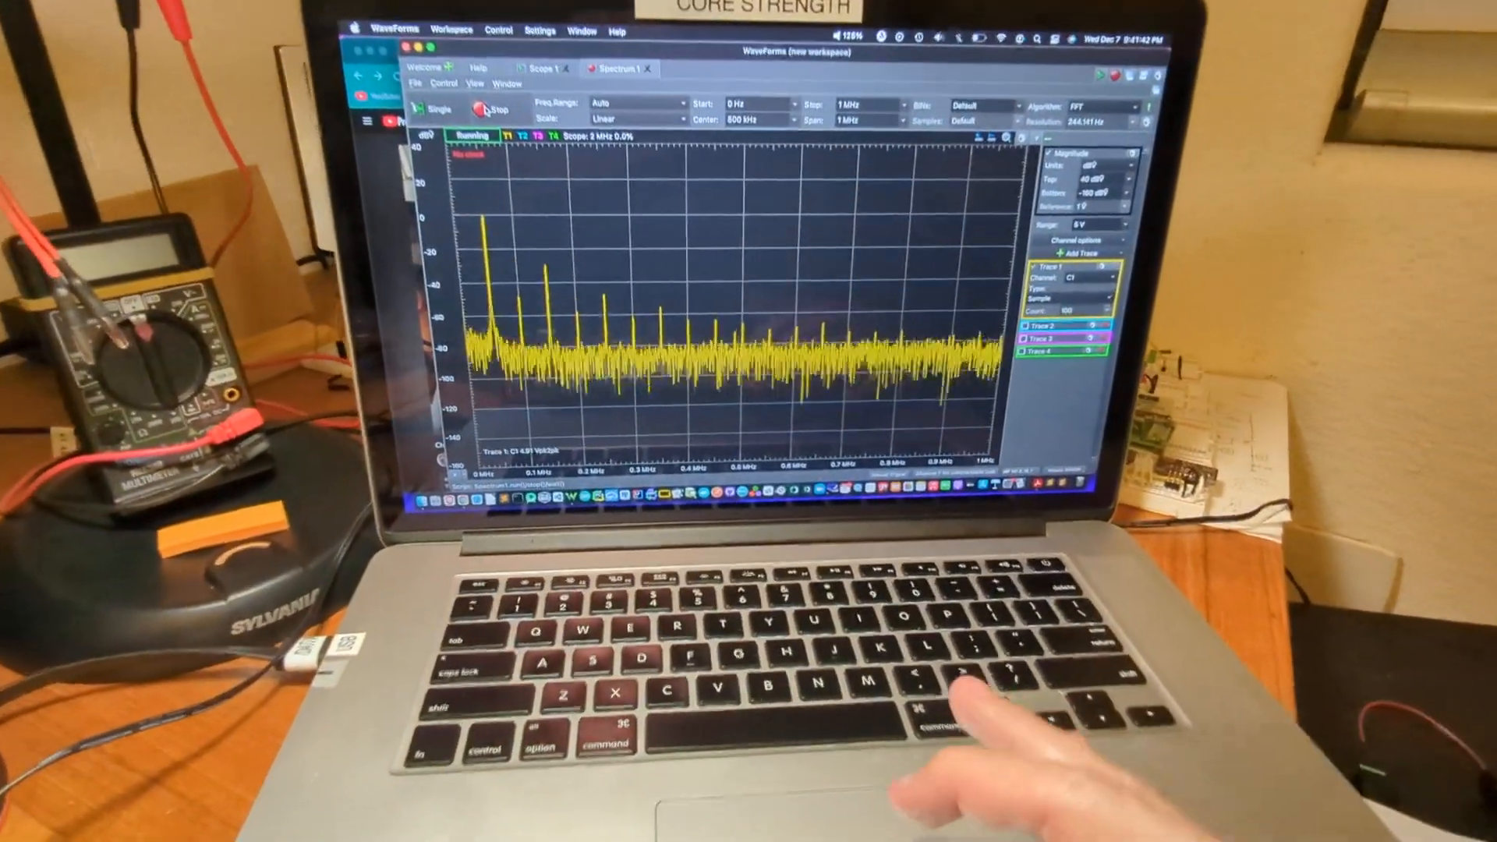
- Run the Scope 1 capture on Channel 1 to view the ~50 kHz, 2.8 V sine
left_click(541, 68)
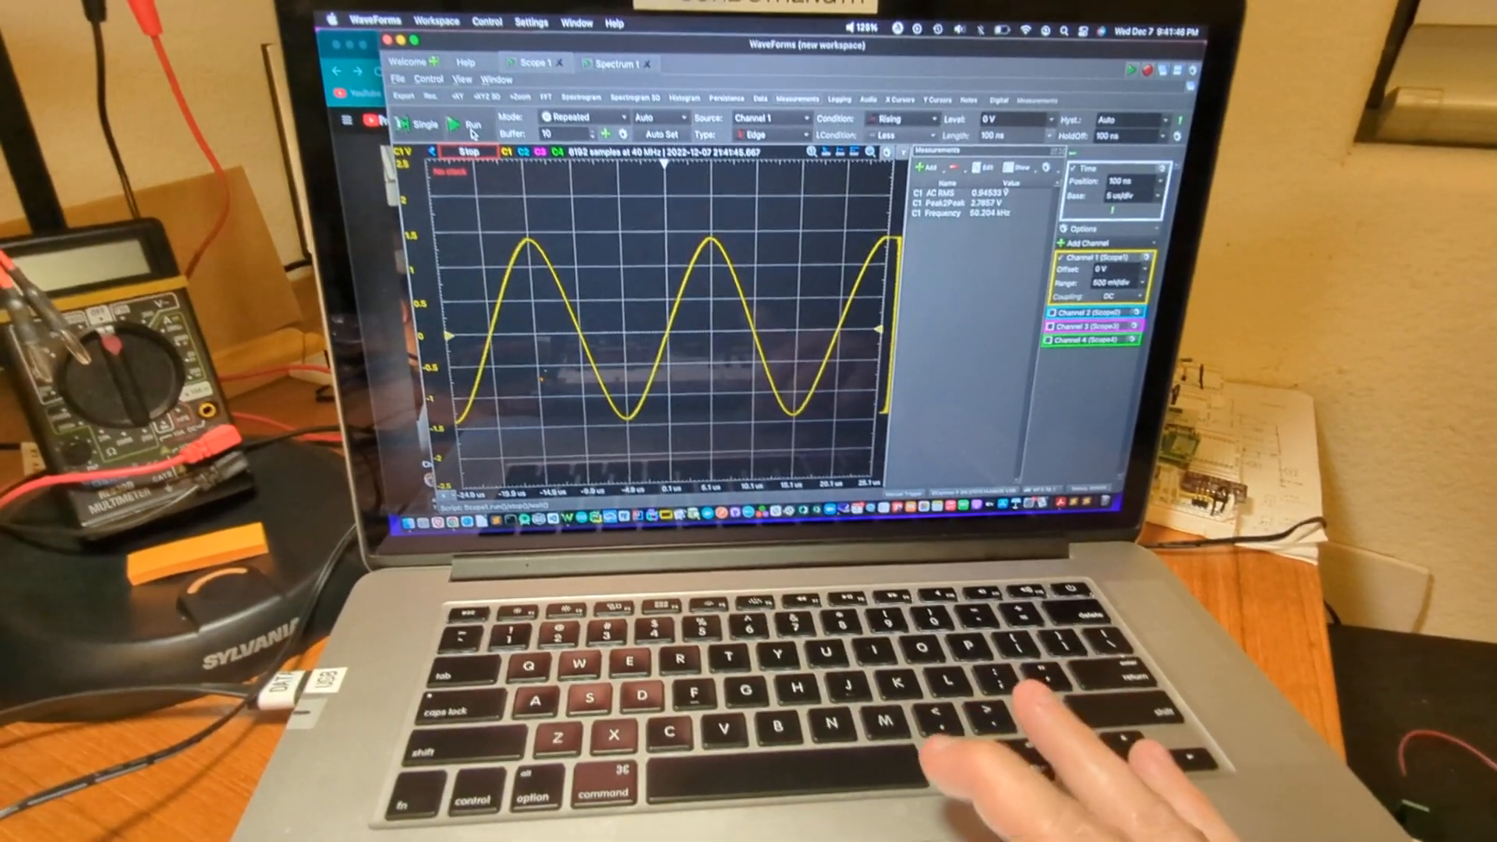
left_click(467, 124)
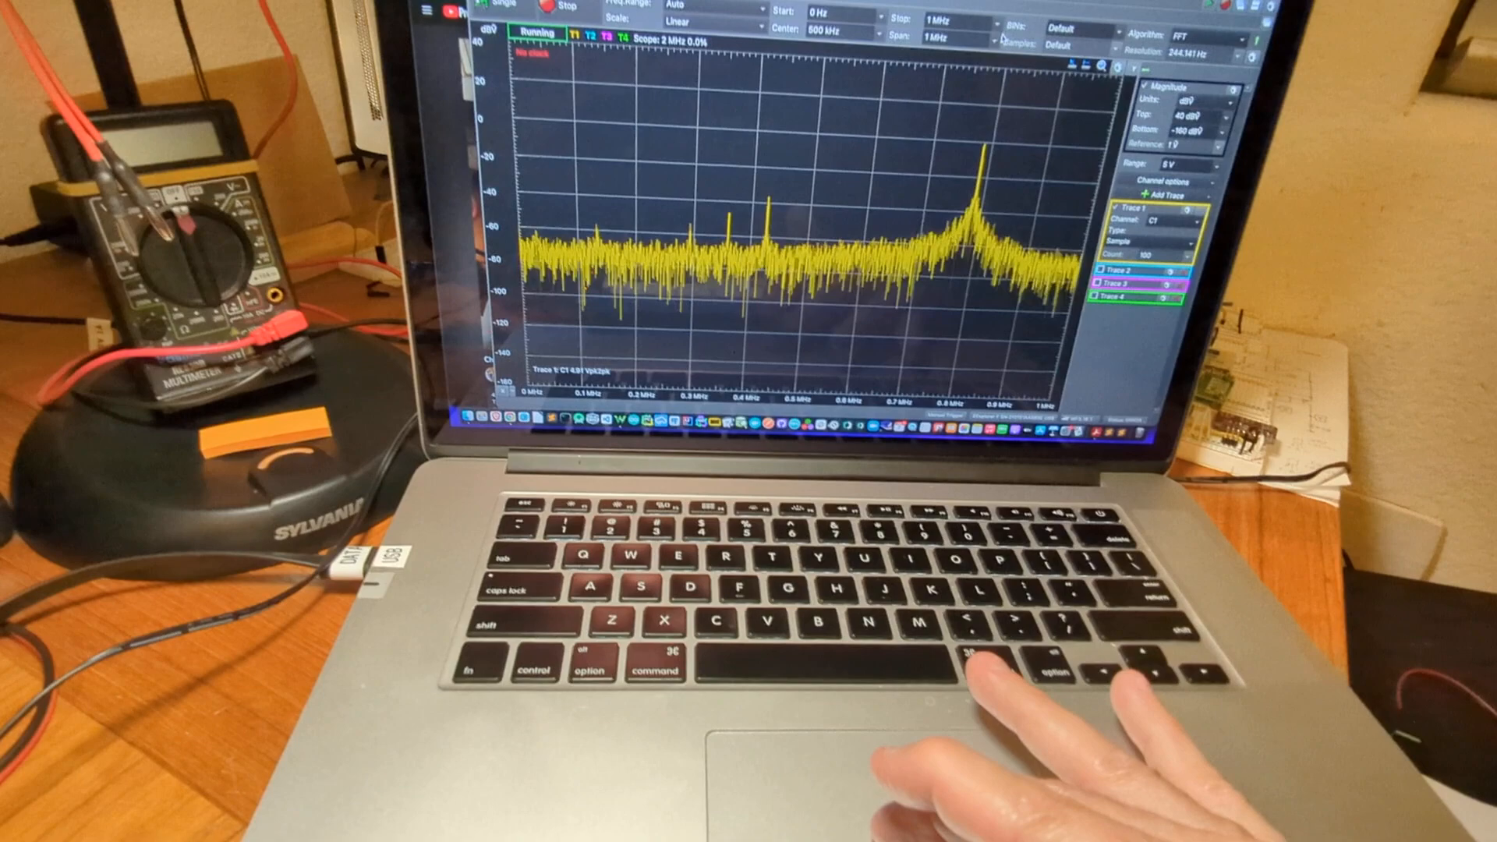
- Set the spectrum Stop frequency to 20 MHz
left_click(952, 36)
type("0")
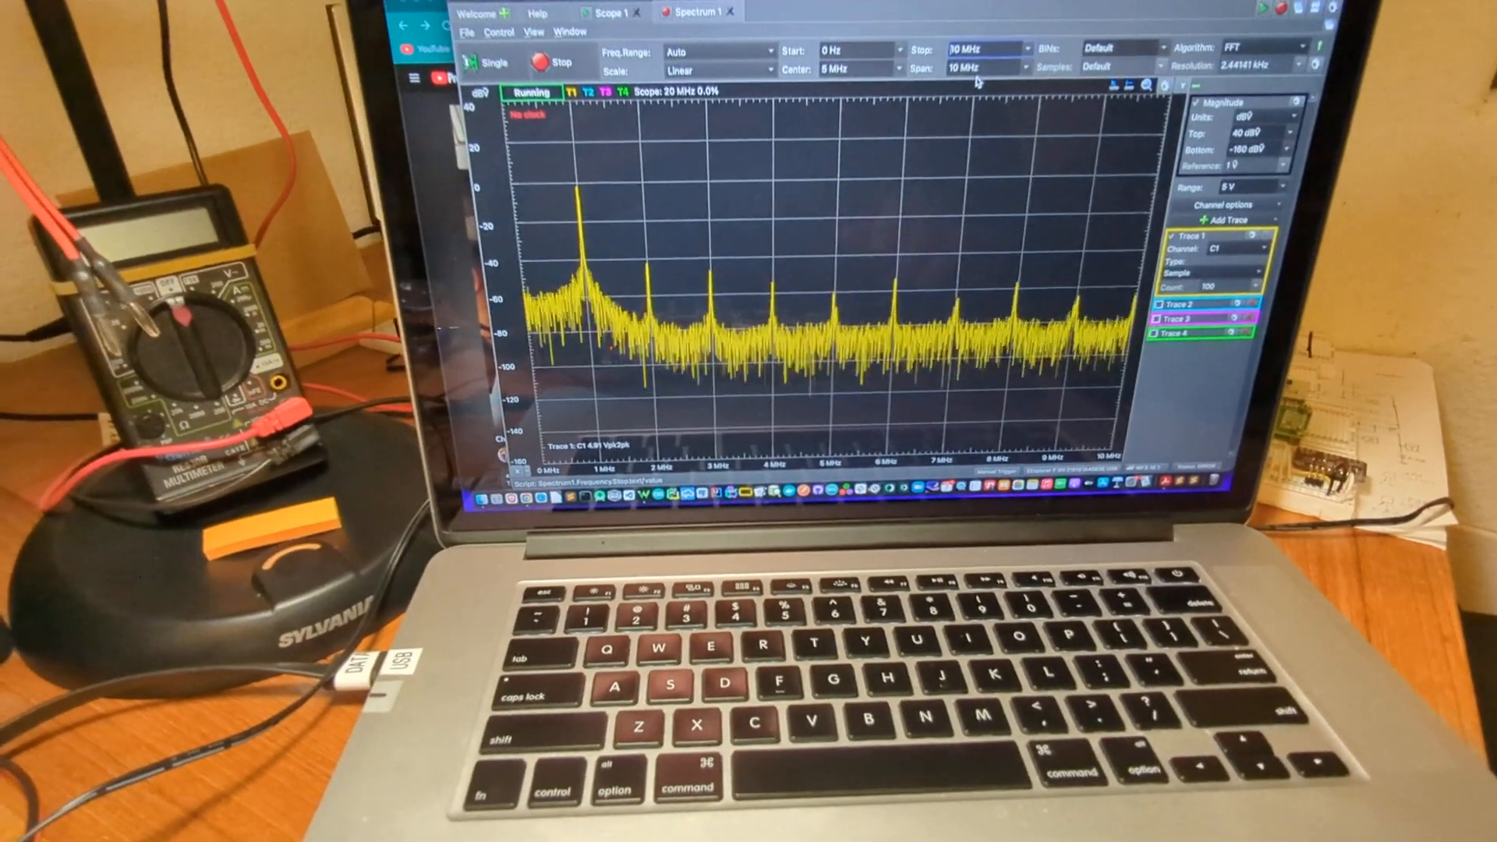
left_click(1017, 64)
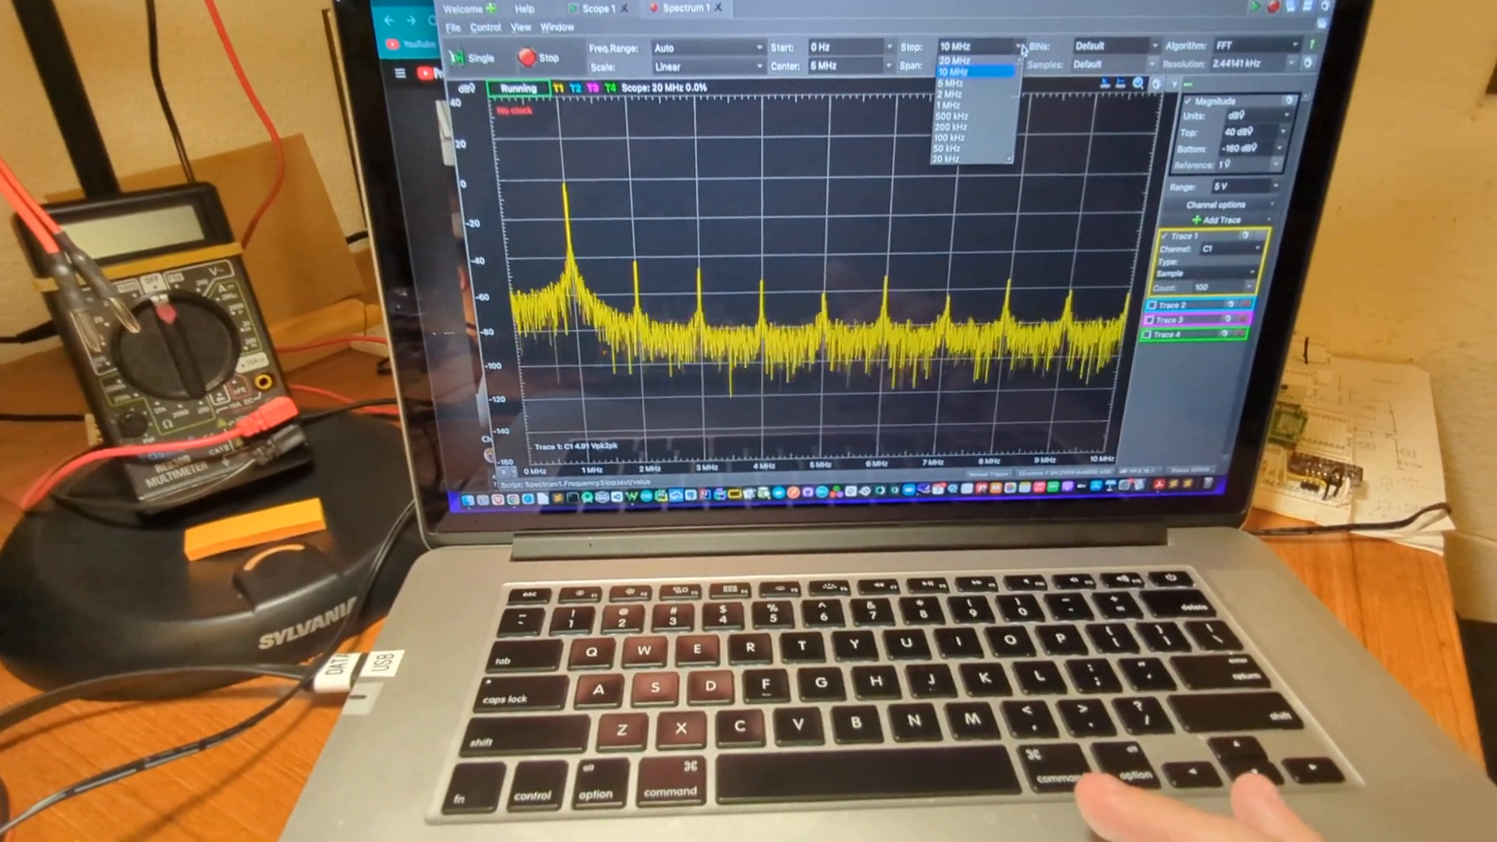
left_click(965, 59)
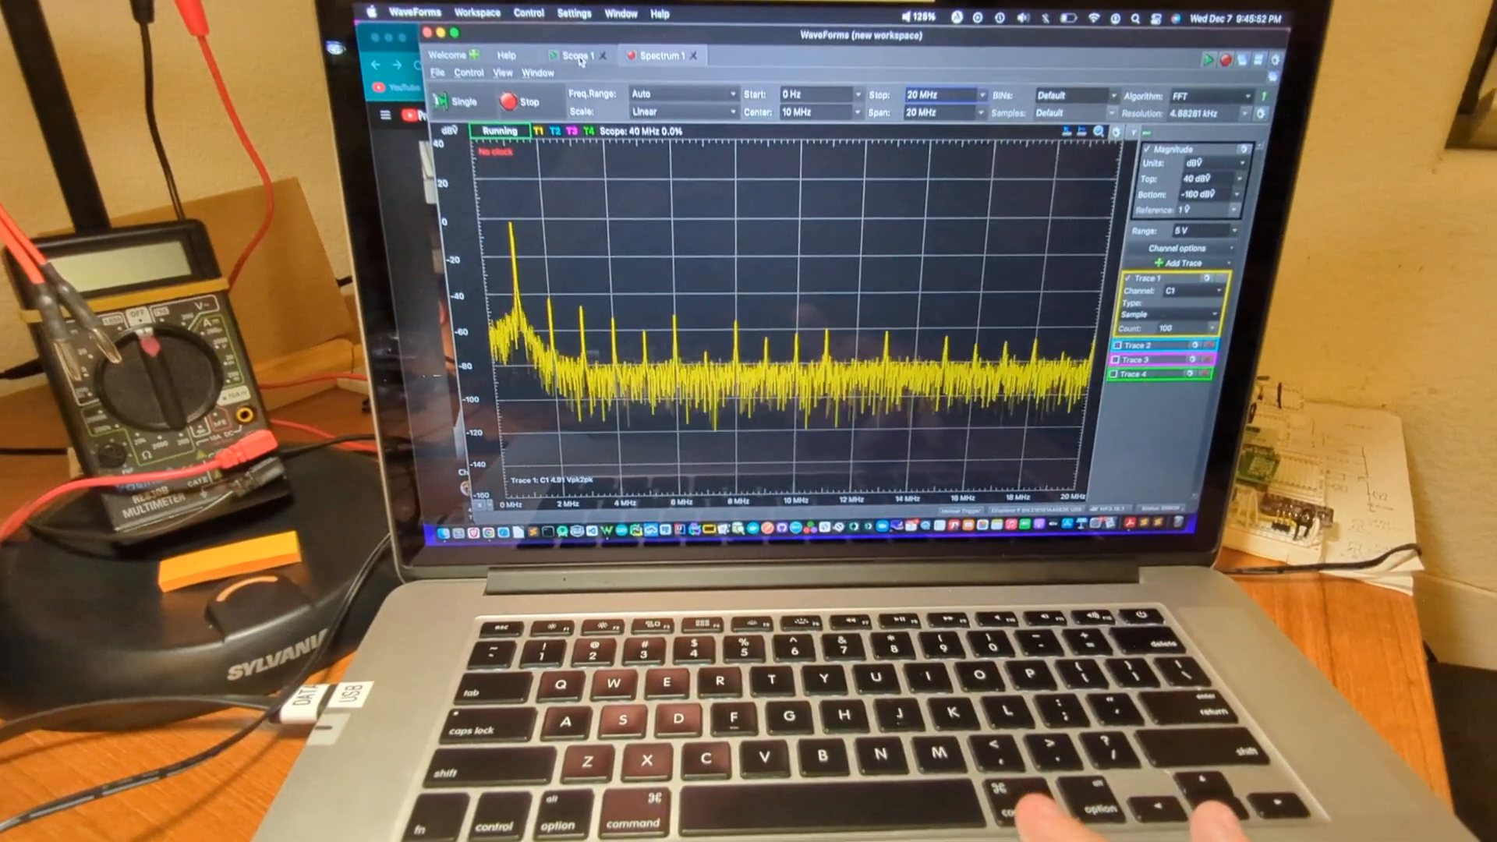
left_click(573, 55)
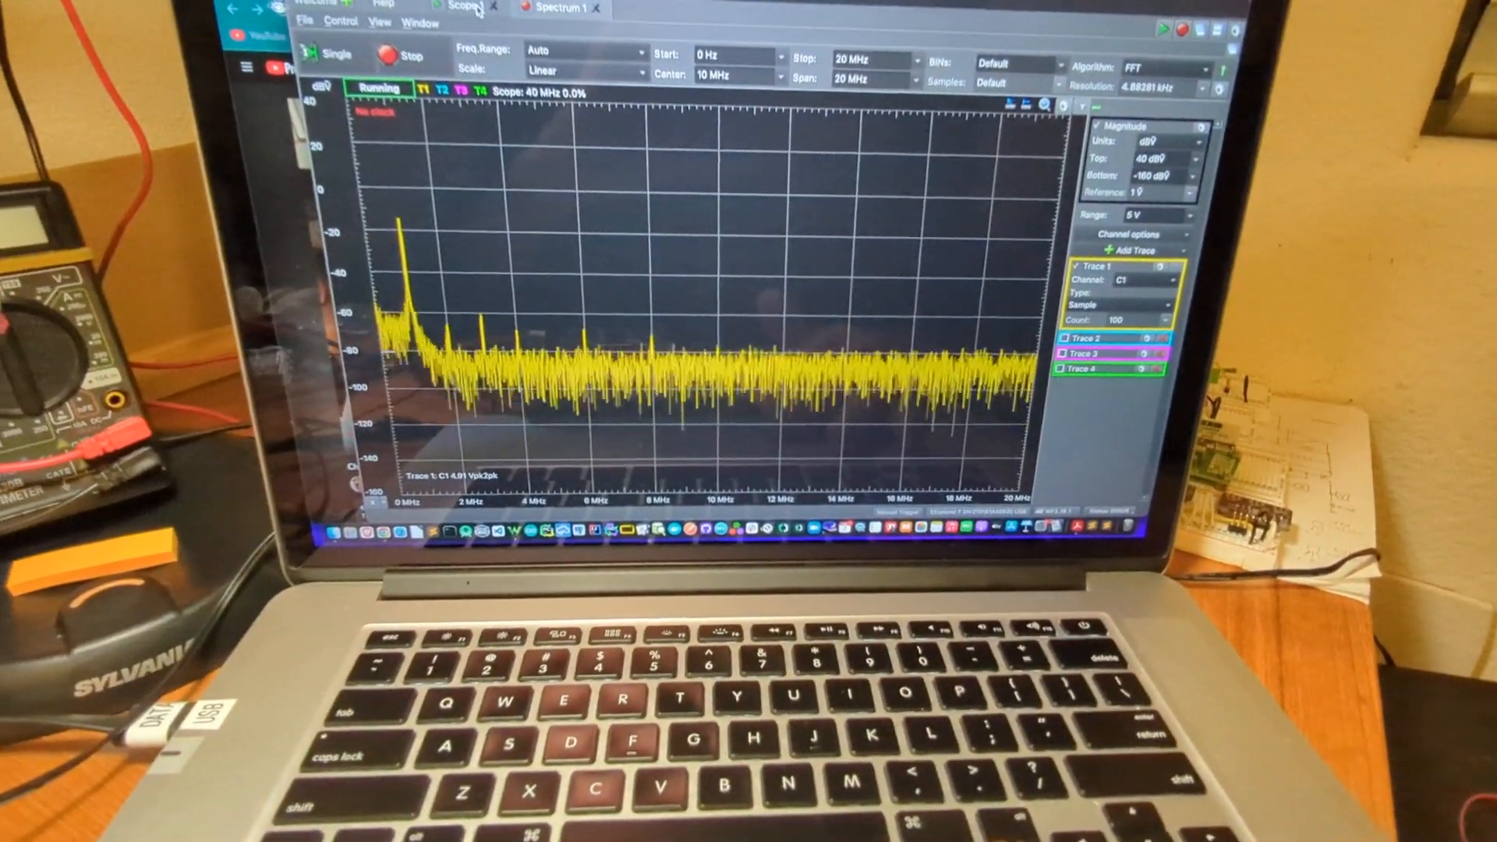
- Switch to the Scope 1 view showing the ~1 MHz, 0.53 V sine
left_click(448, 9)
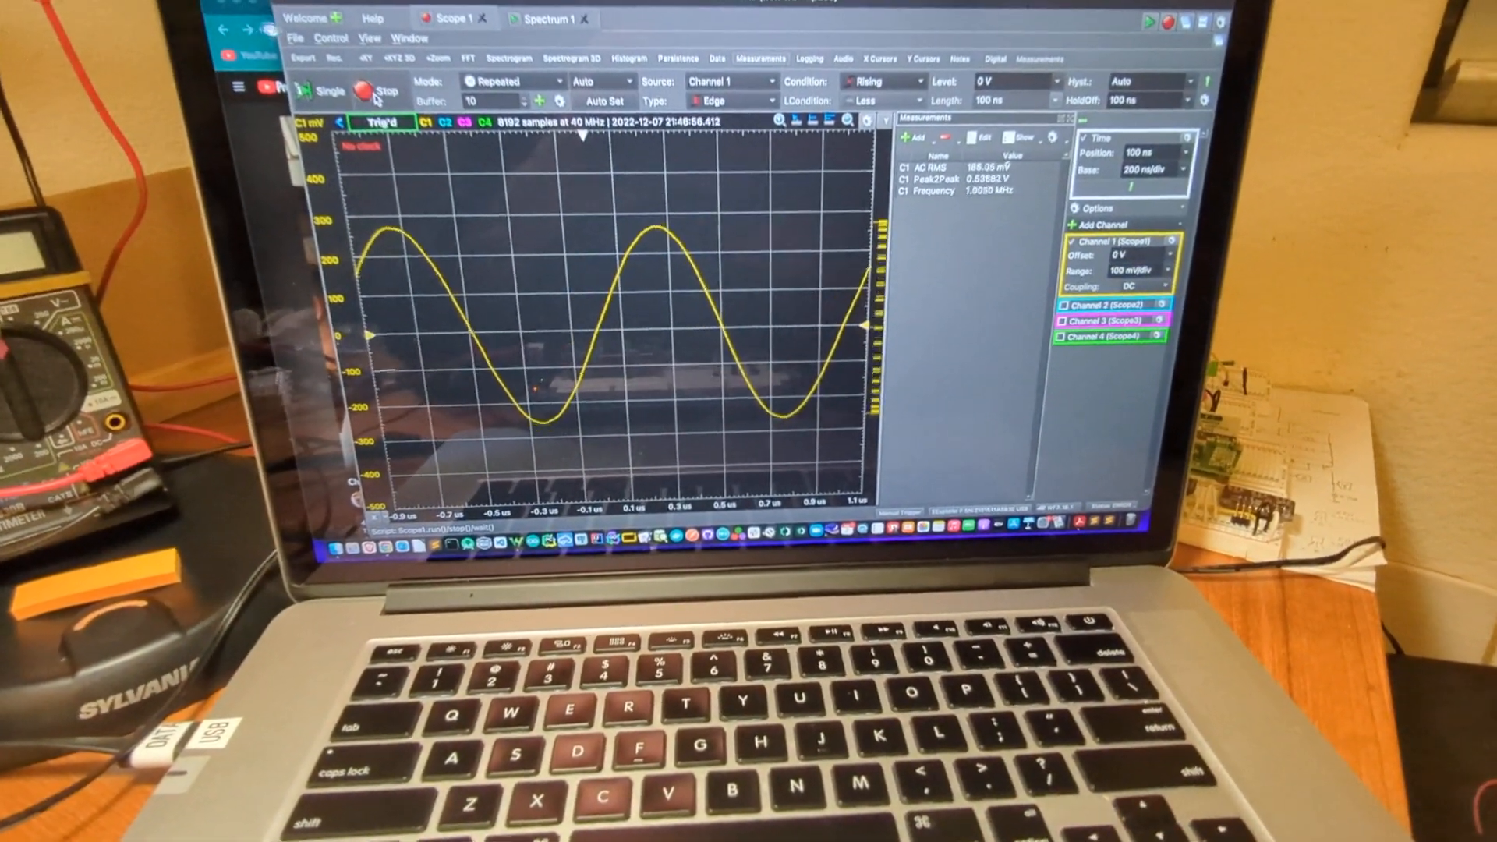